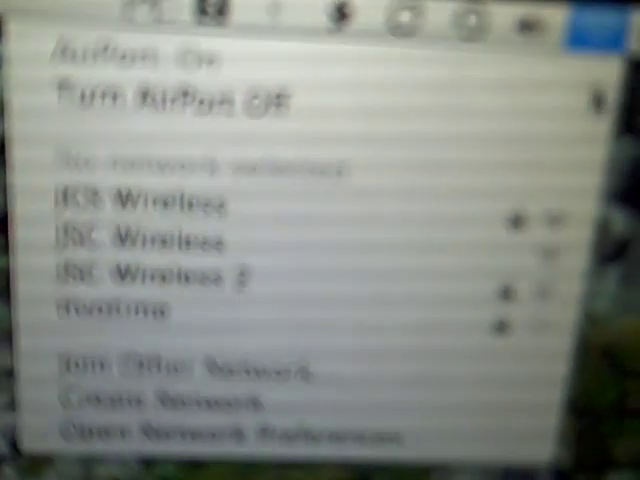
{"action": "left_click", "coordinate": [140, 200]}
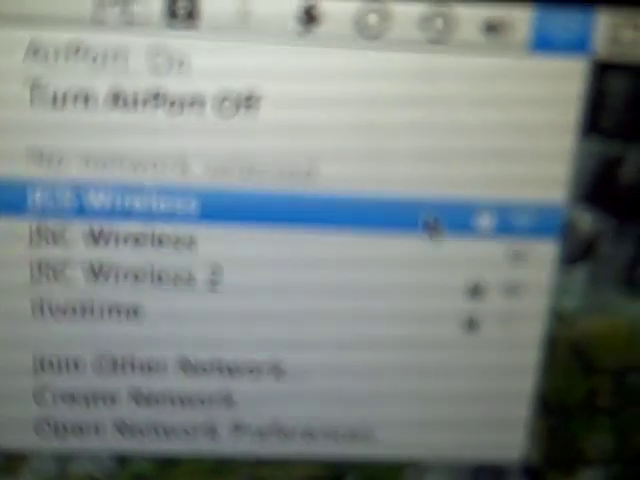